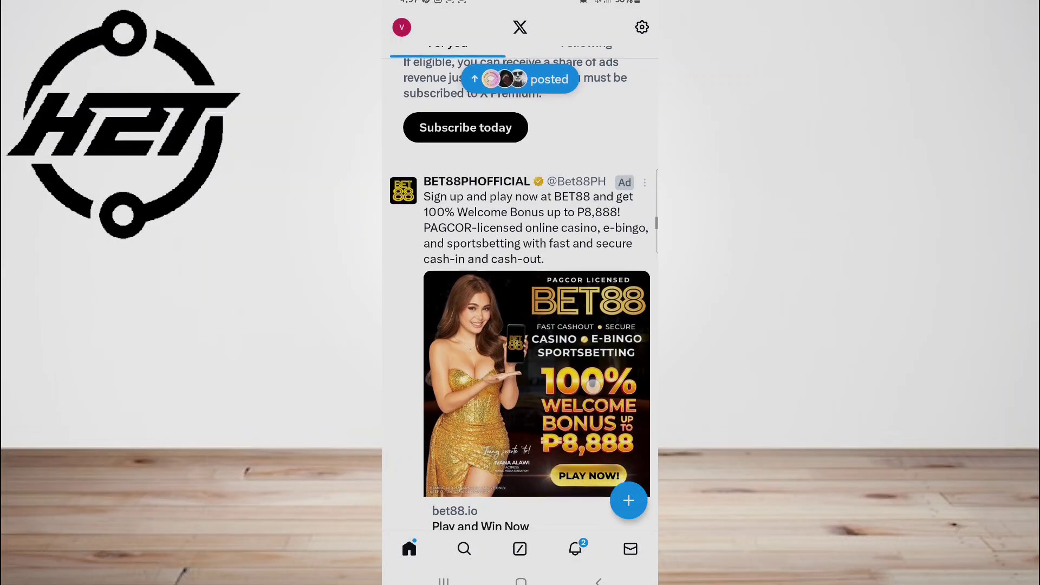
- Scroll the feed, then reach Settings and privacy from the profile side drawer
scroll(down, 3)
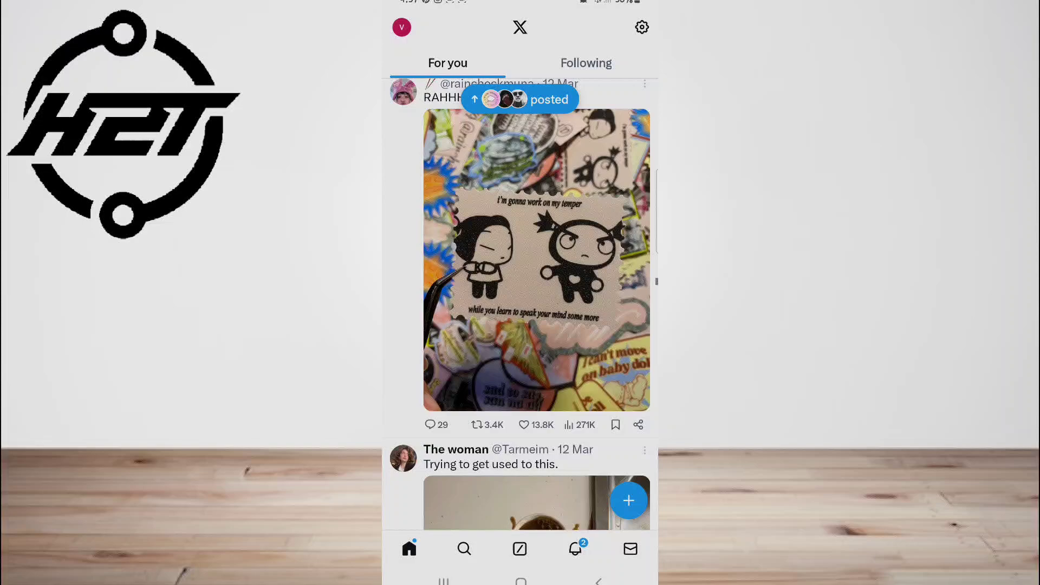
scroll(down, 3)
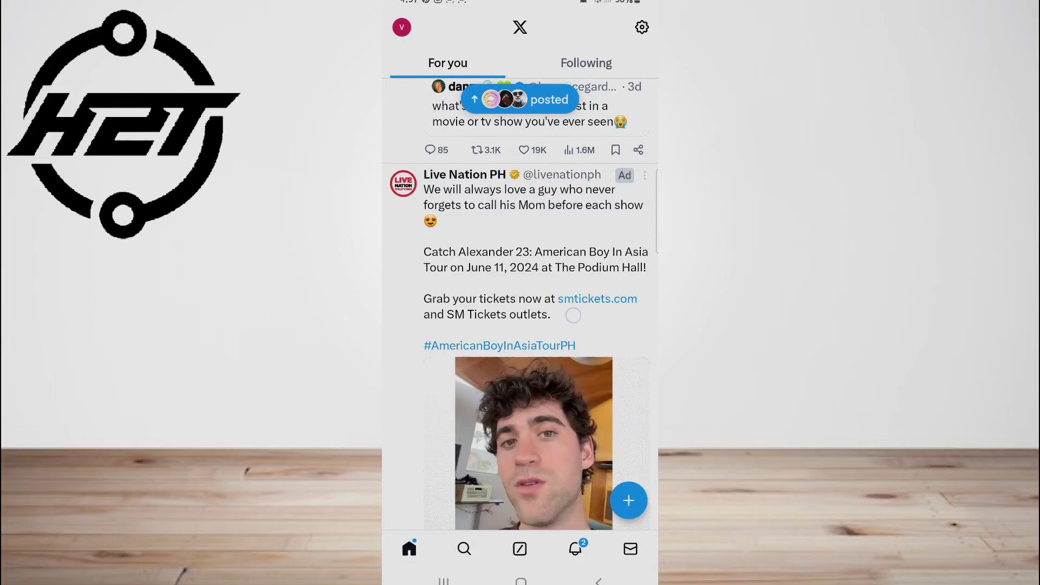
scroll(down, 3)
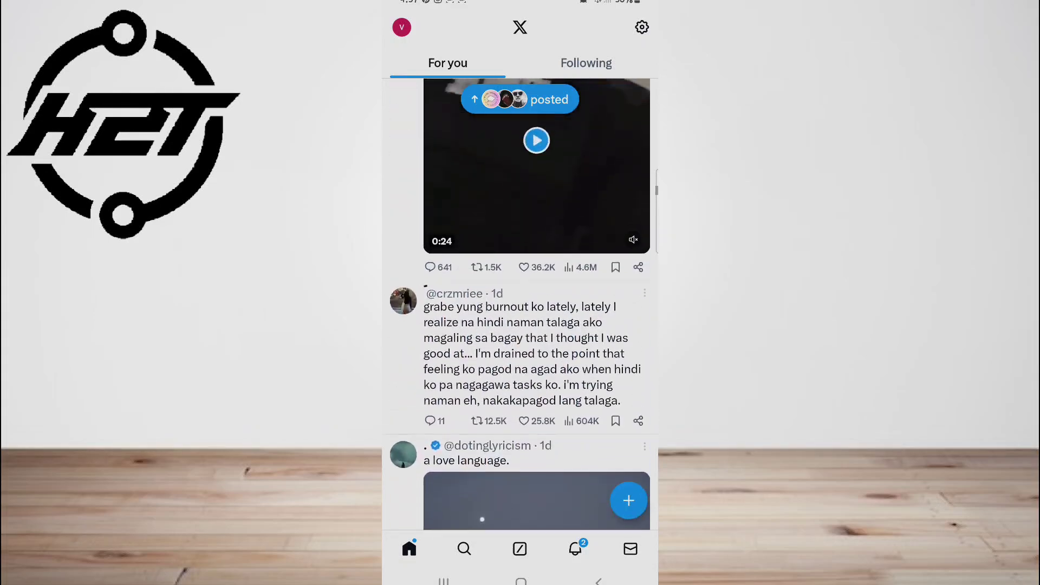
scroll(down, 3)
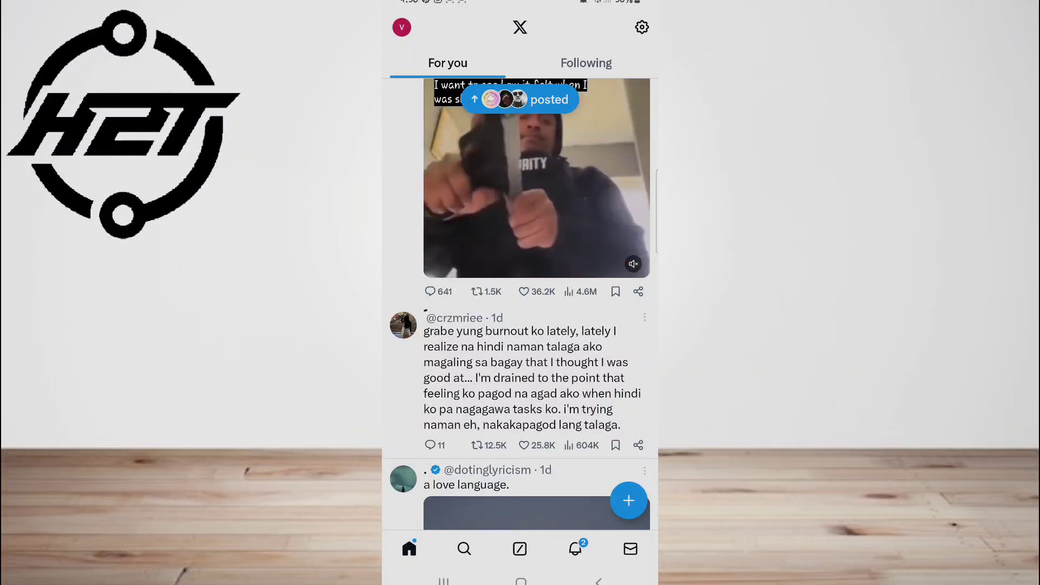
scroll(down, 3)
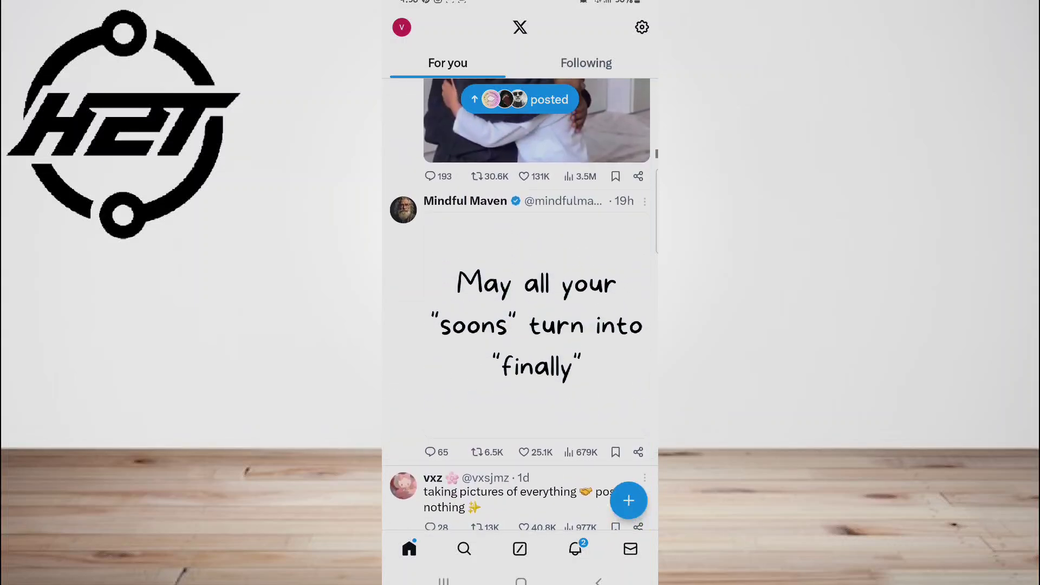
scroll(down, 3)
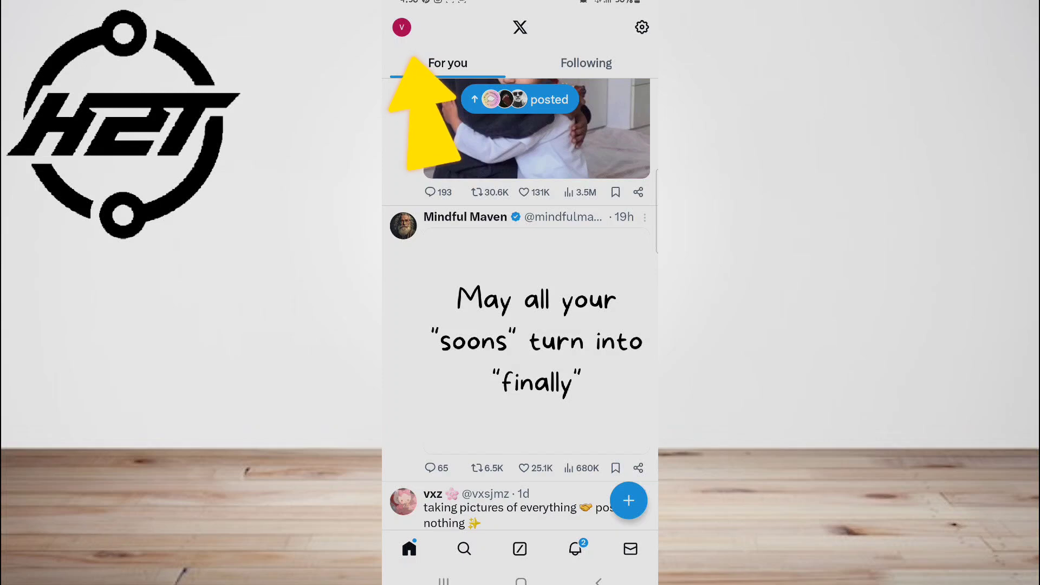
click(401, 27)
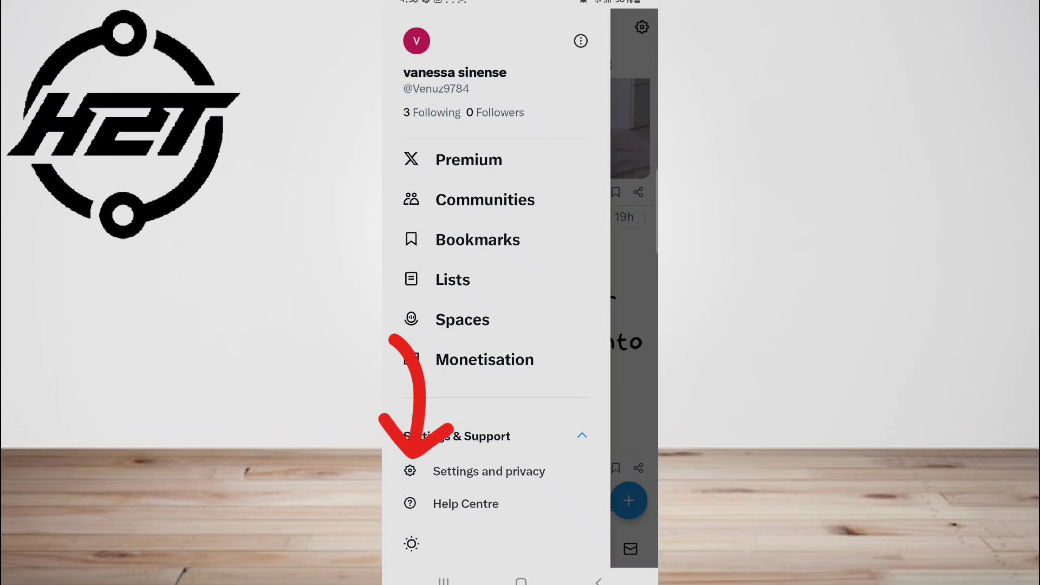
click(489, 472)
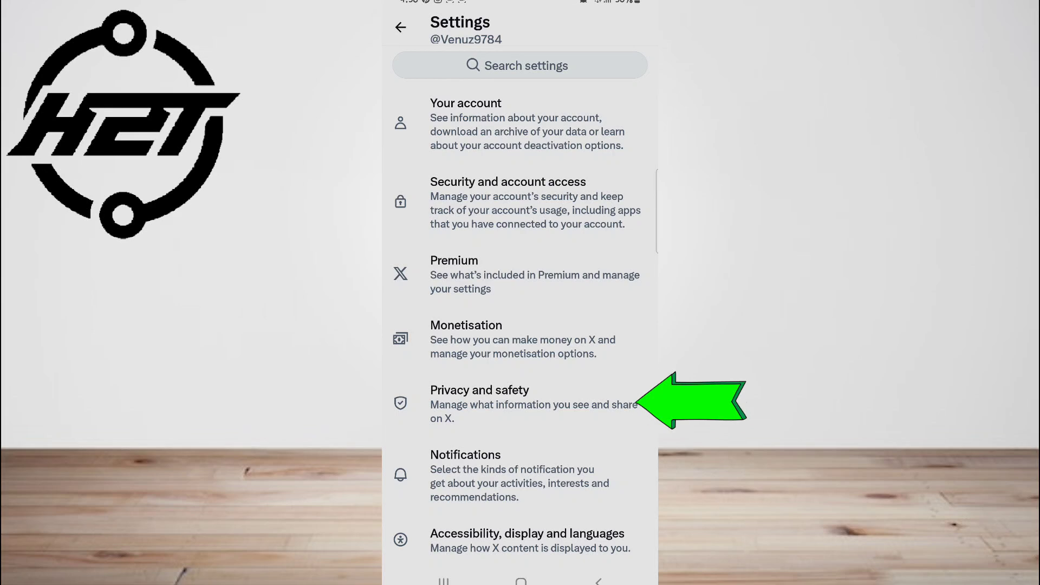
- Go into Privacy and safety and reach the Audience and tagging page
click(479, 398)
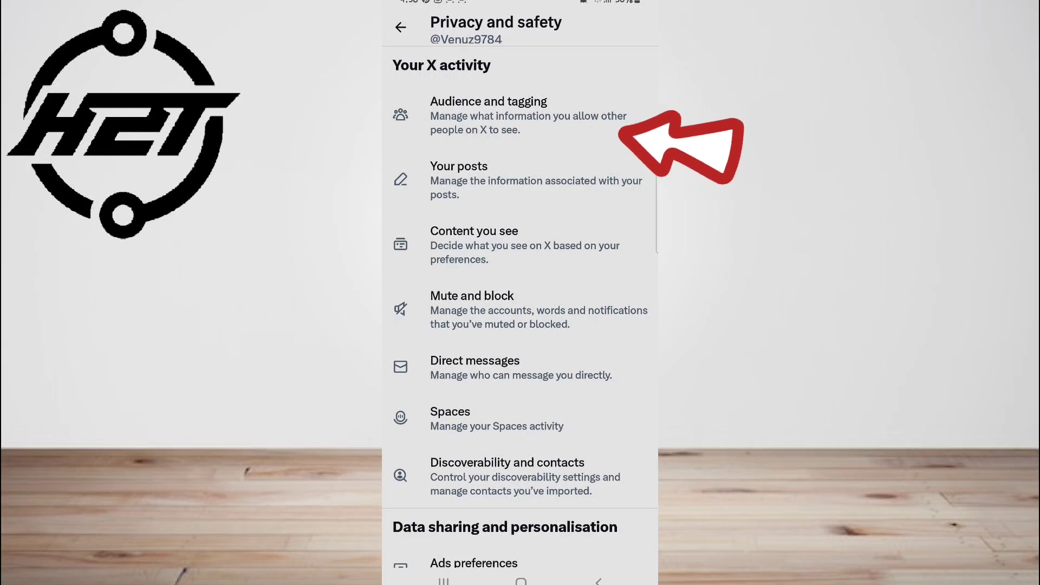
click(488, 115)
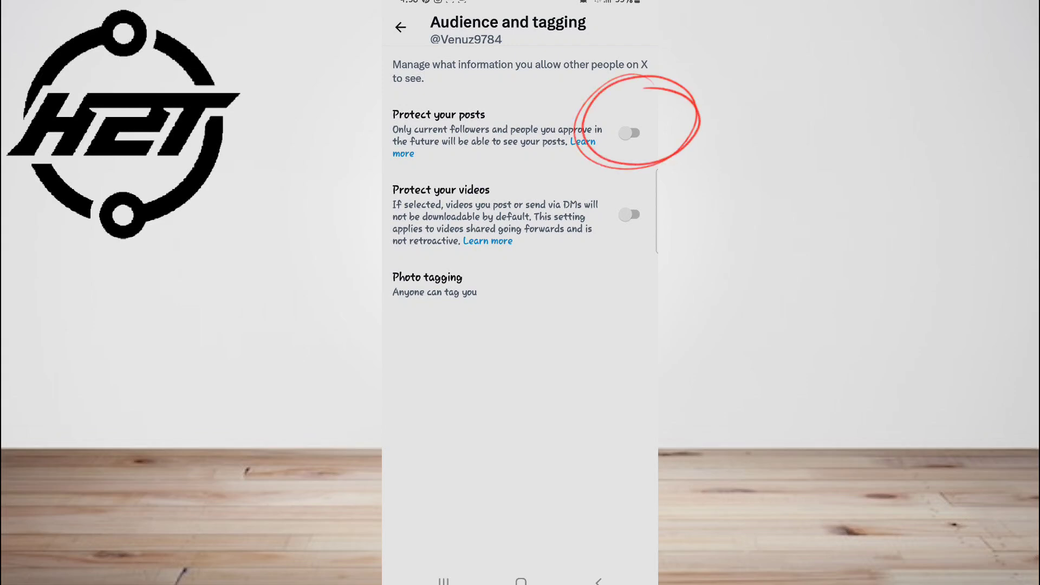
- Switch Protect your posts and Protect your videos on, then back off
click(628, 133)
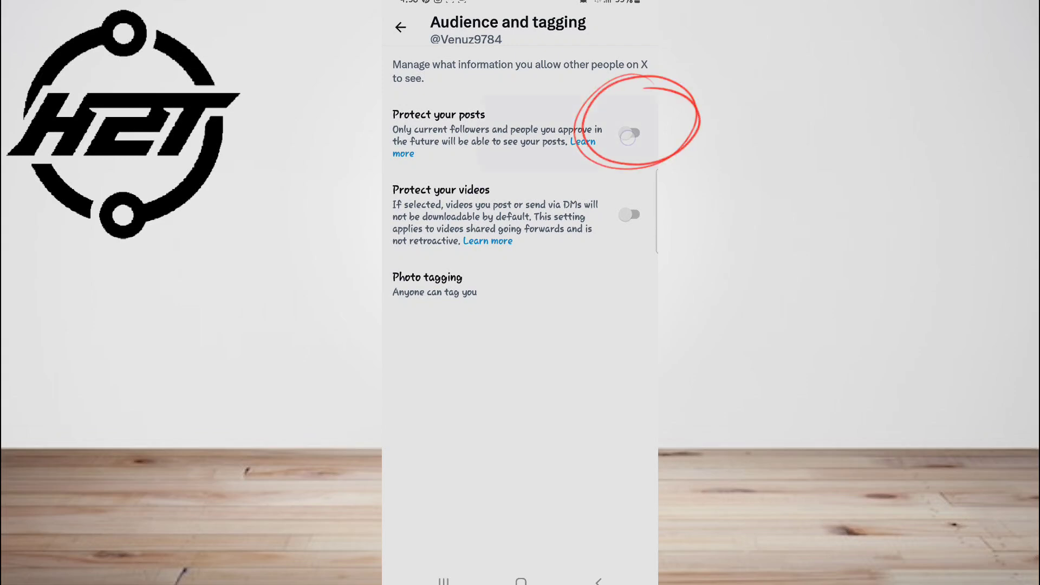
click(628, 136)
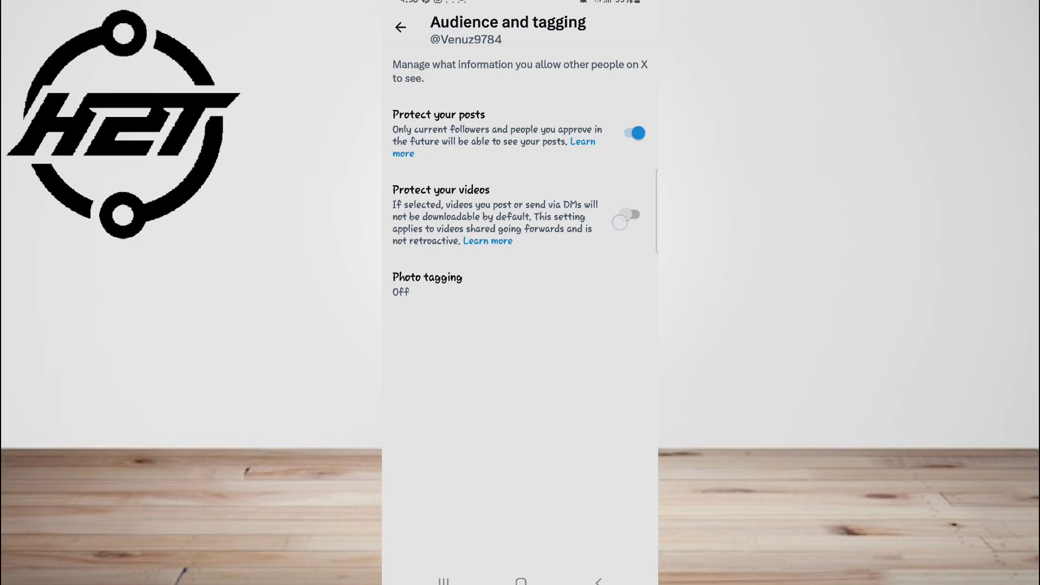
click(628, 215)
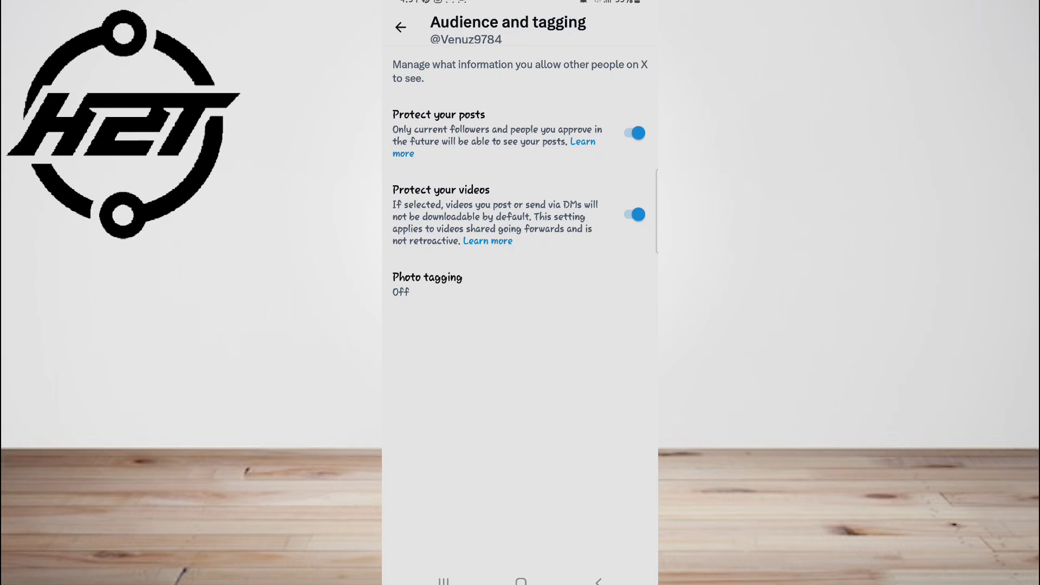
click(632, 132)
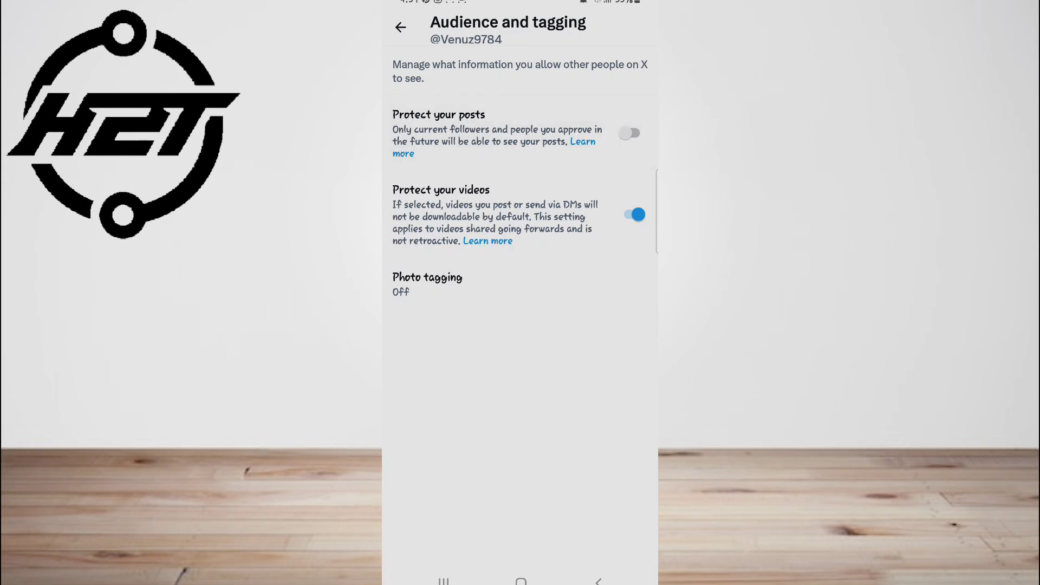
click(628, 215)
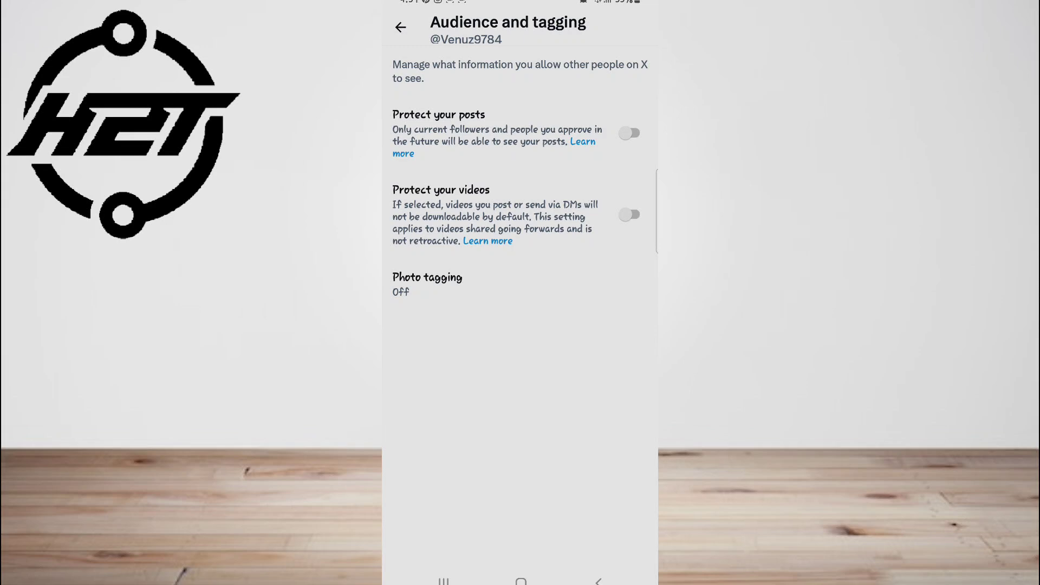